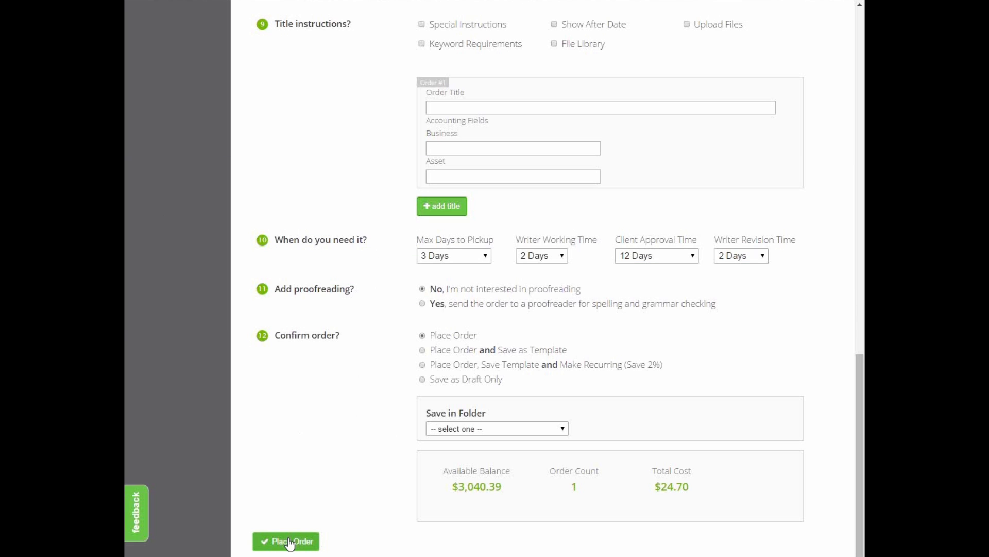
# Step: Submit the finished order and land back on the account dashboard
pyautogui.click(286, 540)
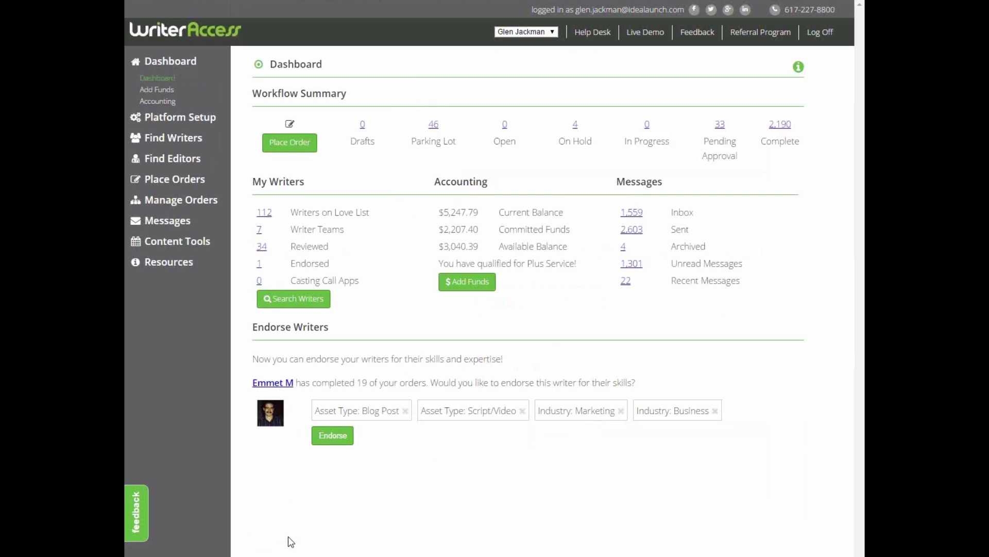
pyautogui.moveTo(504, 158)
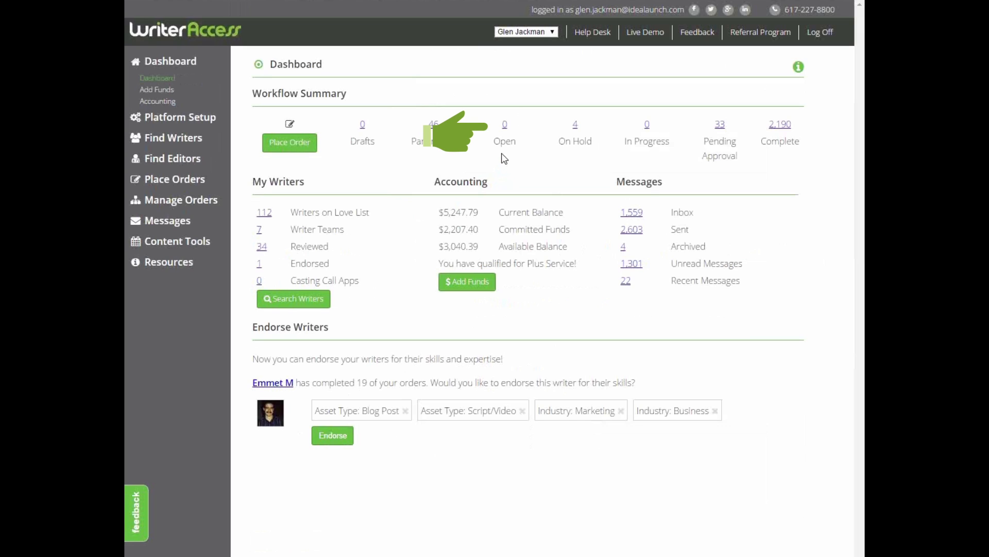
pyautogui.moveTo(571, 160)
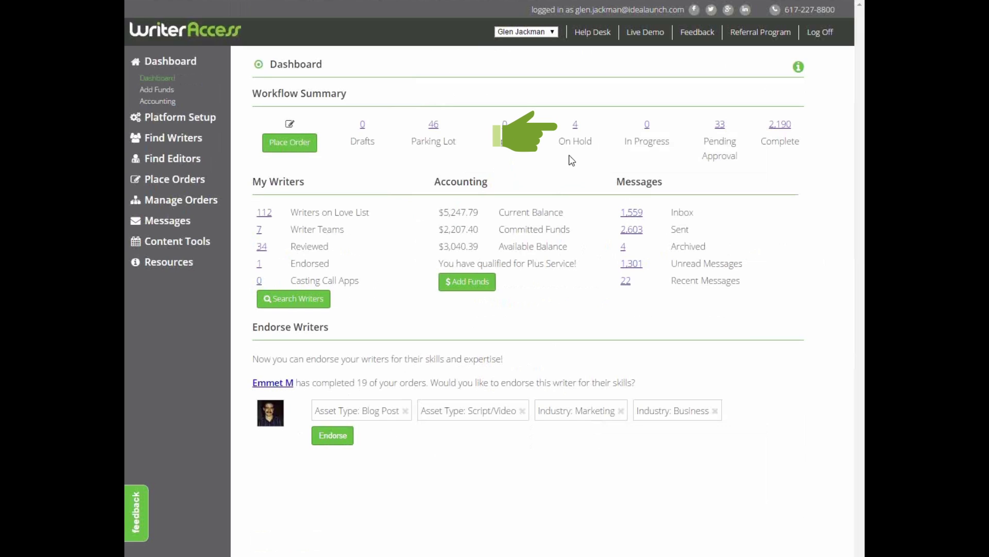
pyautogui.moveTo(573, 160)
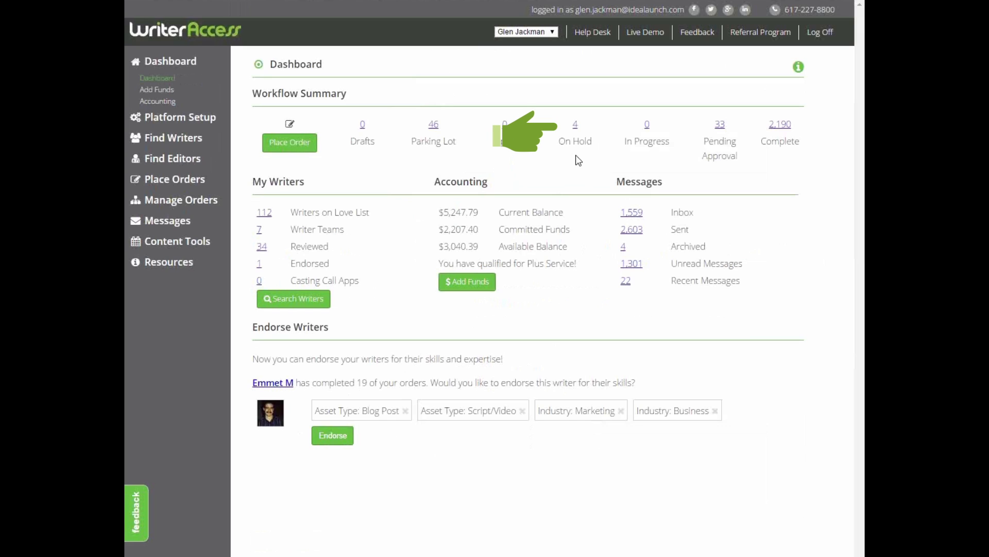
pyautogui.moveTo(649, 160)
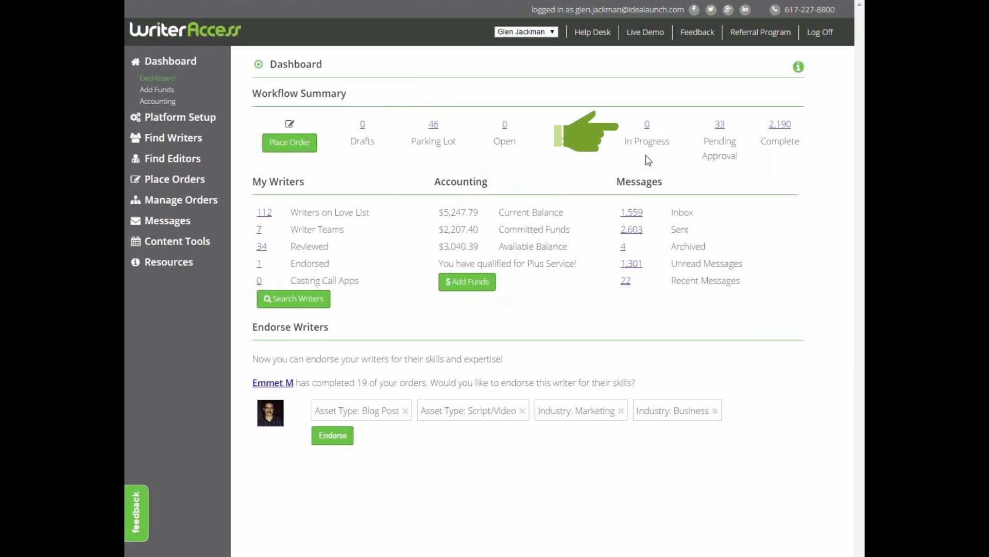
pyautogui.moveTo(722, 130)
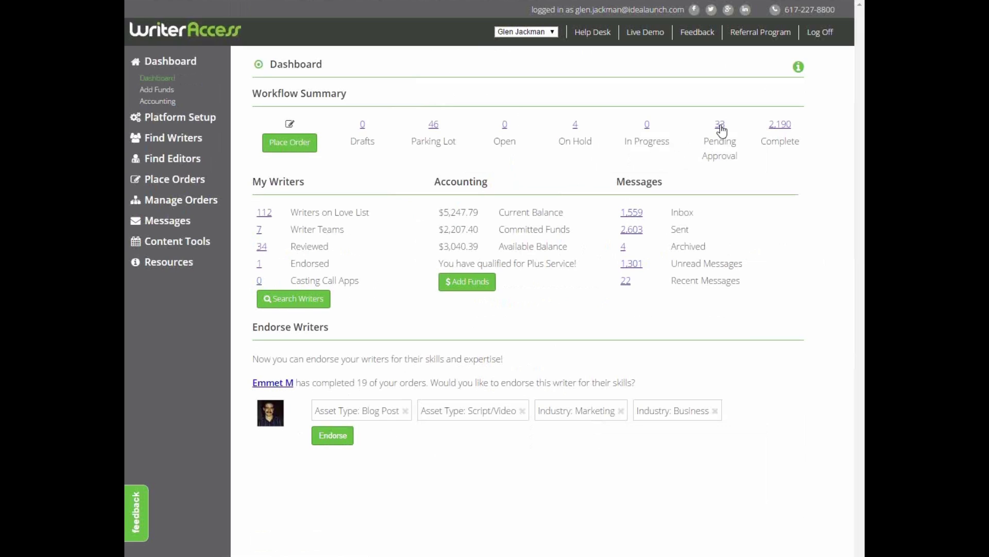
pyautogui.click(720, 123)
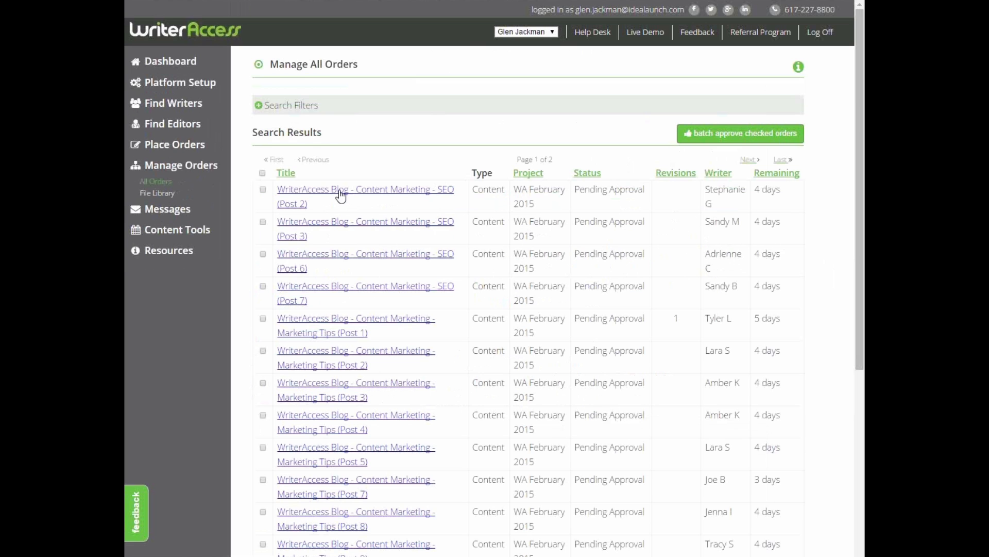
# Step: Open the SEO (Post 2) order and request revisions: 'Can you please include the hyperlinks to your quoted sources?'
pyautogui.click(365, 188)
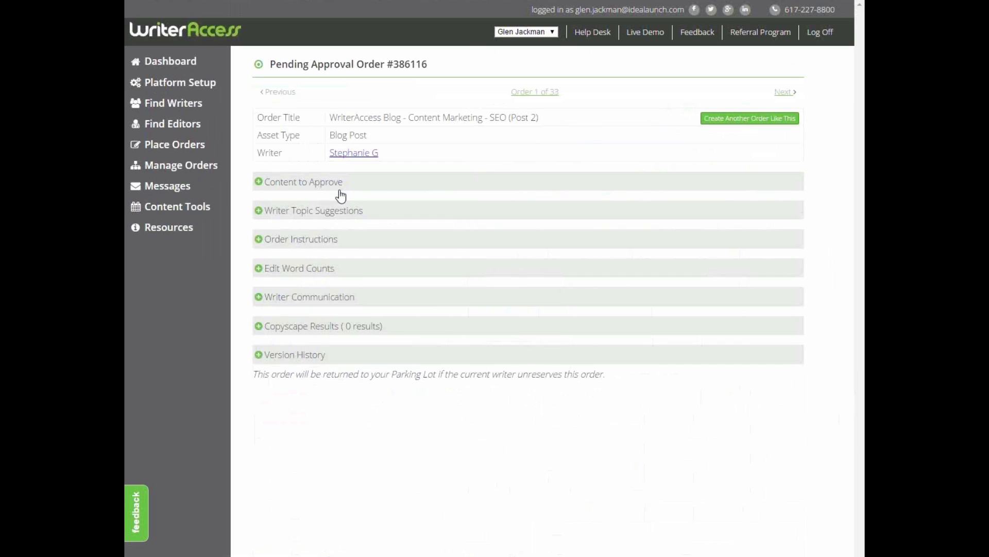
pyautogui.click(303, 182)
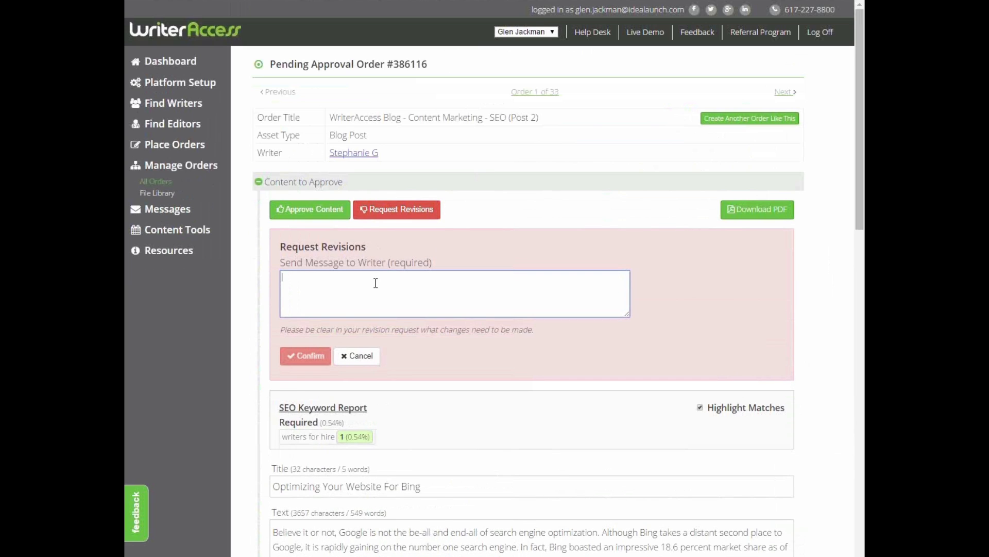
pyautogui.write('Can you please include the hyperlinks to your quoted sources?')
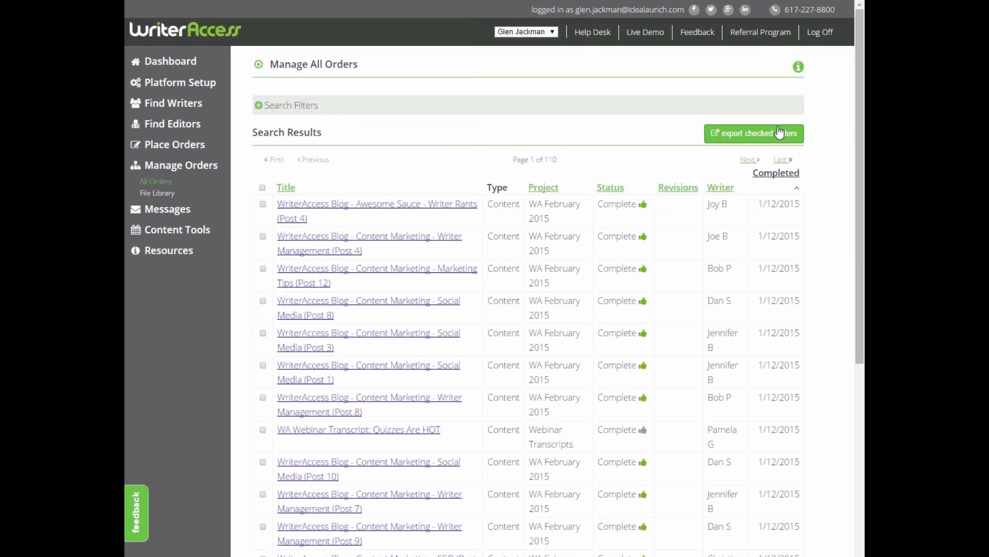
pyautogui.moveTo(517, 186)
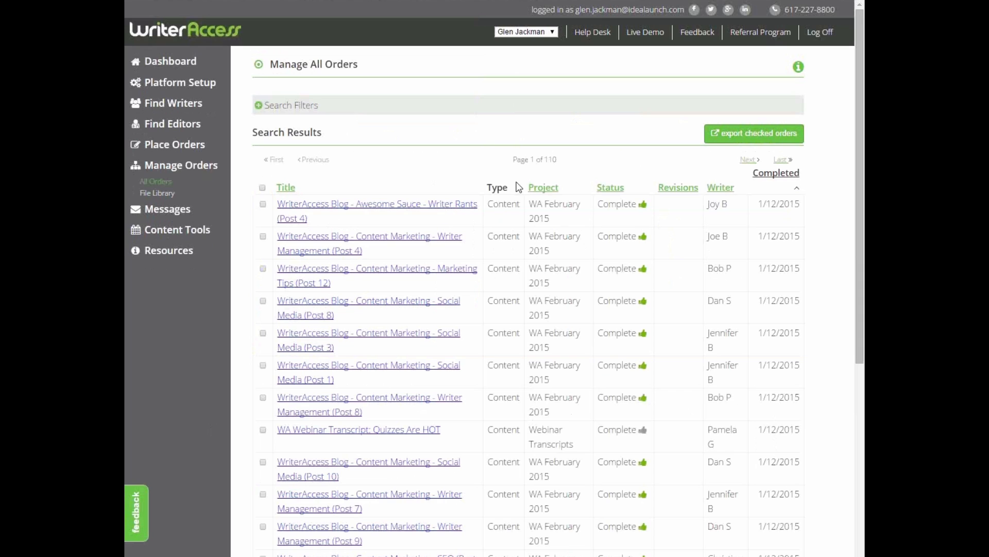
pyautogui.moveTo(362, 204)
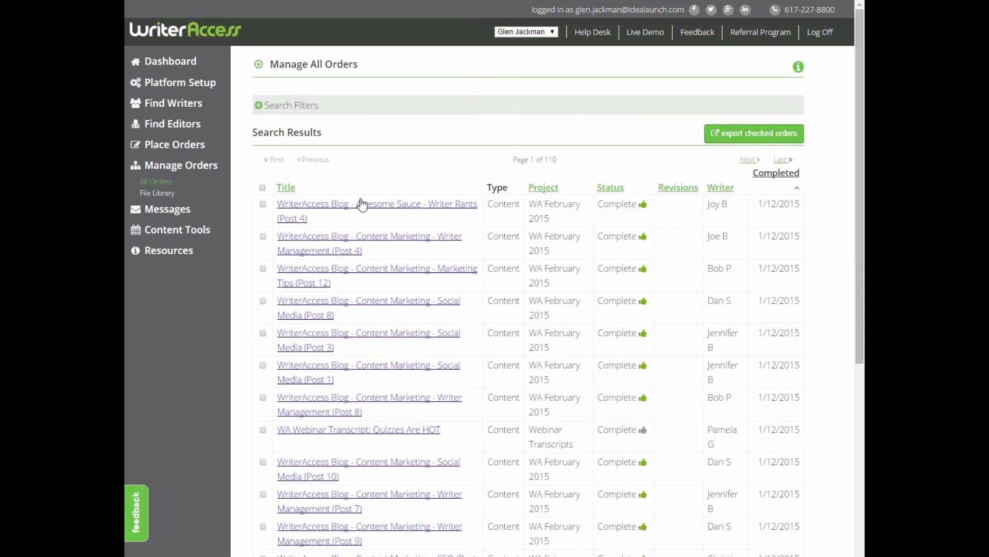
pyautogui.moveTo(358, 211)
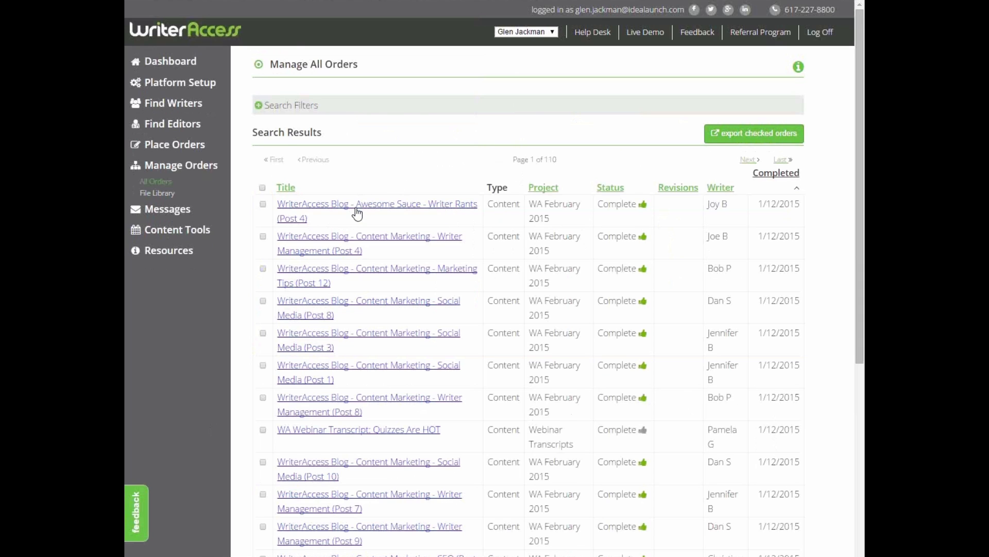
# Step: Open the completed Writer Rants (Post 4) order and choose WordPress export
pyautogui.click(377, 211)
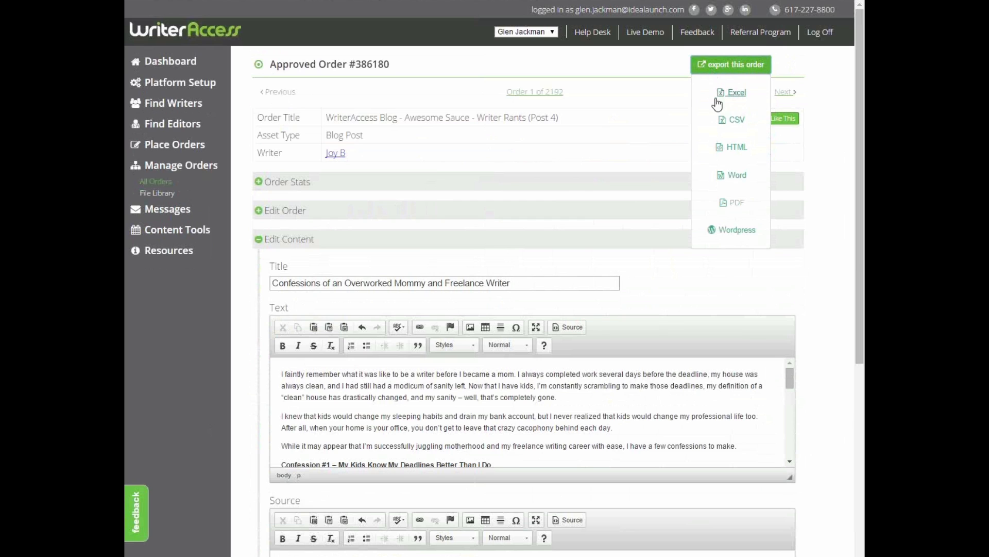
pyautogui.moveTo(724, 229)
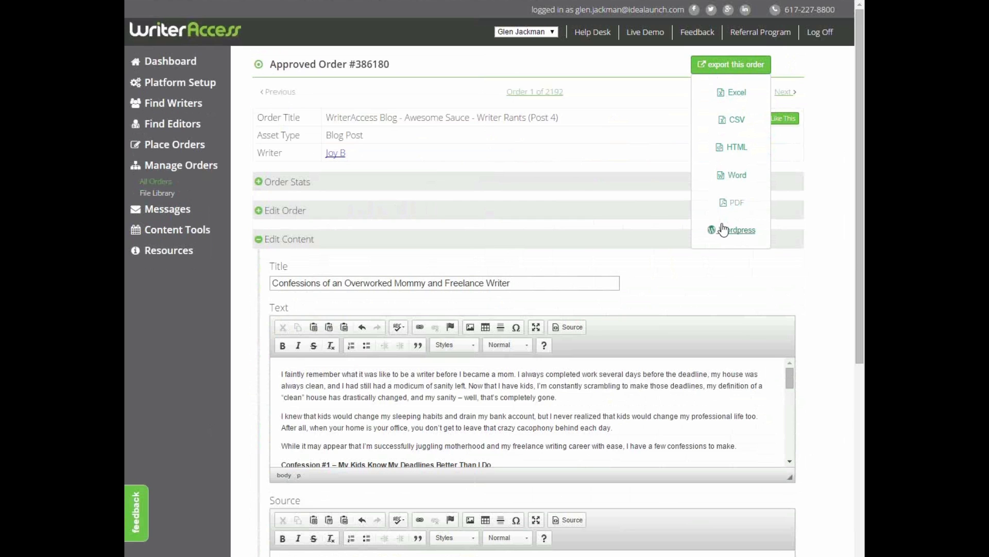
pyautogui.click(737, 230)
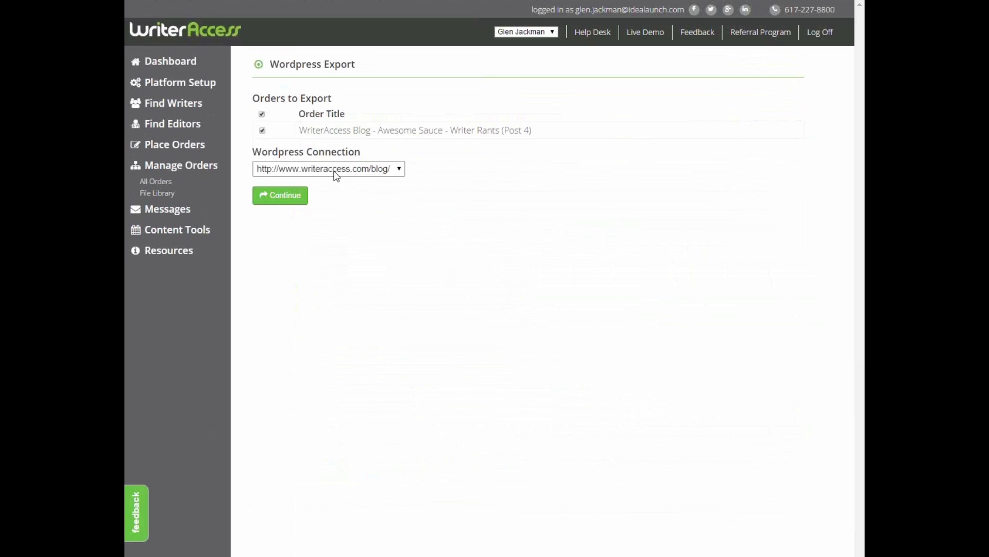
pyautogui.moveTo(500, 218)
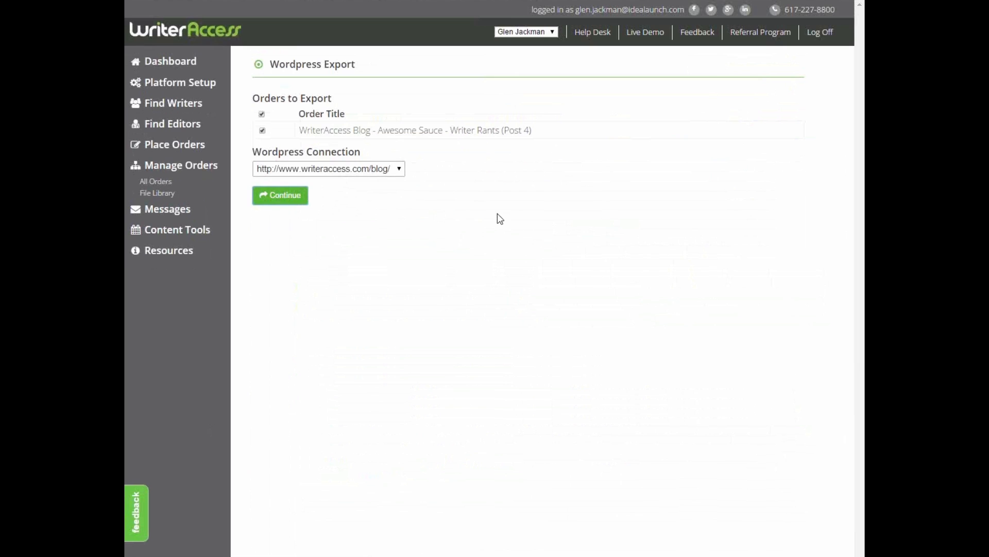
# Step: Continue from the WordPress export page to the Writer Rants publishing options
pyautogui.click(281, 194)
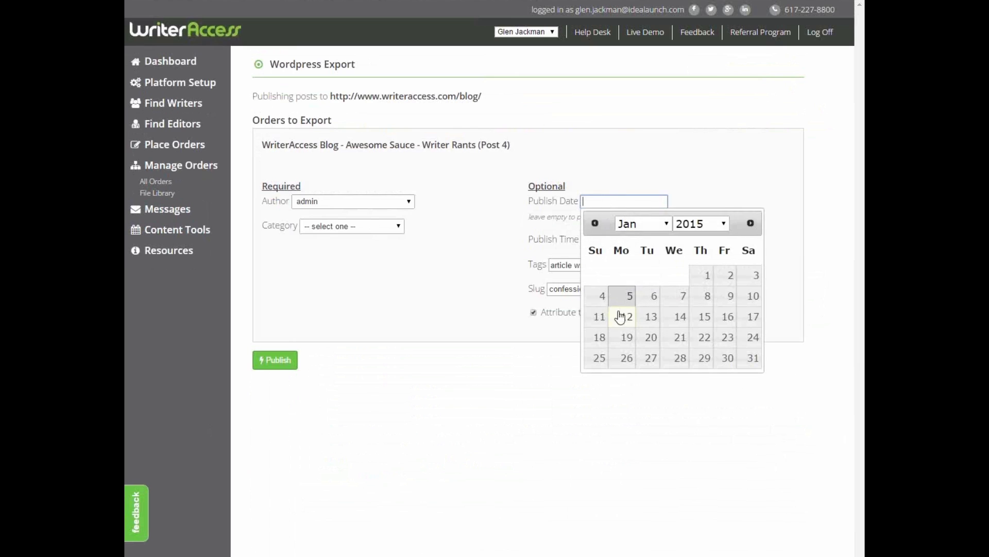